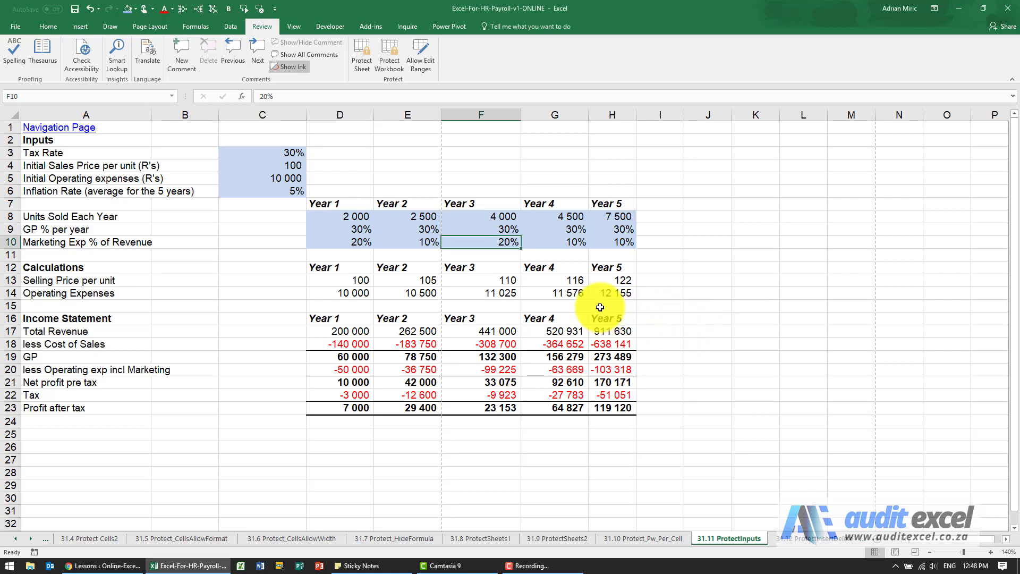
mouse_move(410, 308)
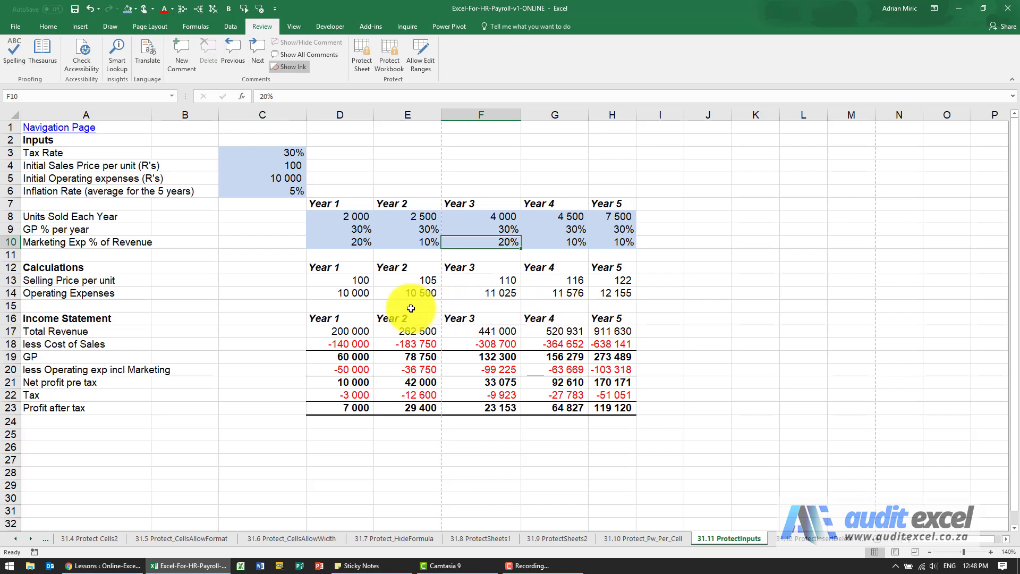
mouse_move(360, 224)
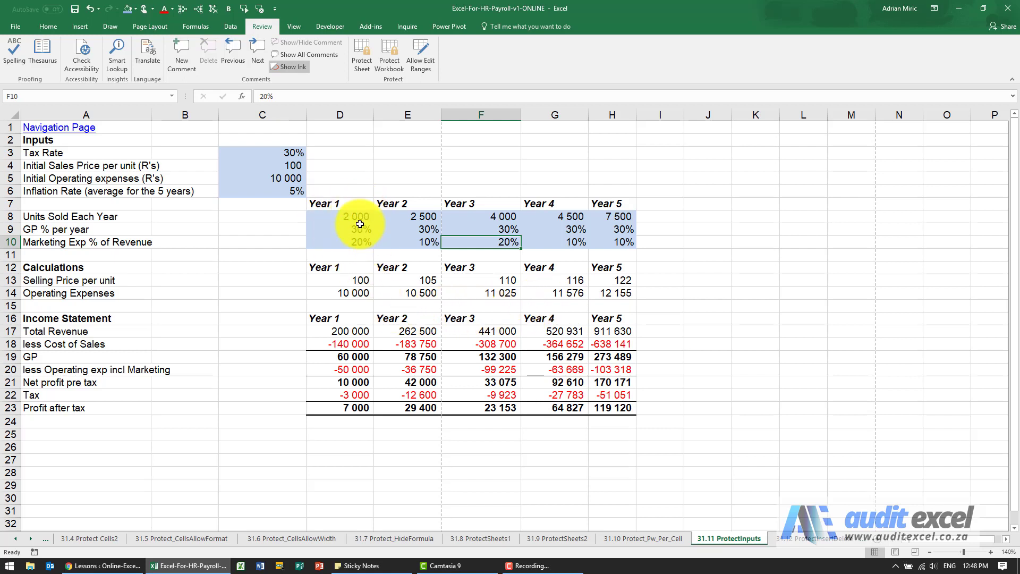
Step: Review the Year 1 selling price formula, then select the Marketing Exp % inputs D10:H10
click(339, 281)
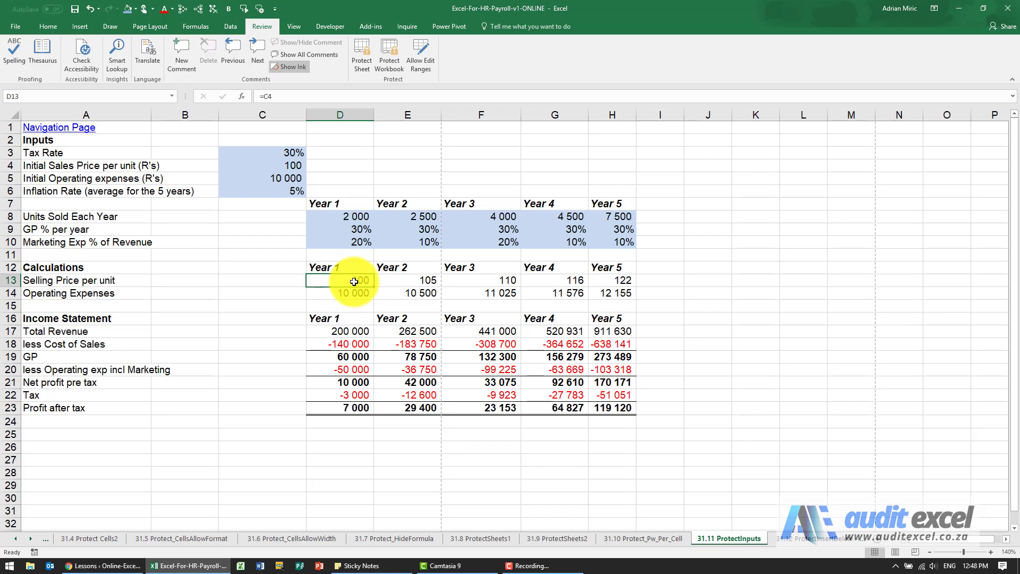
mouse_move(372, 249)
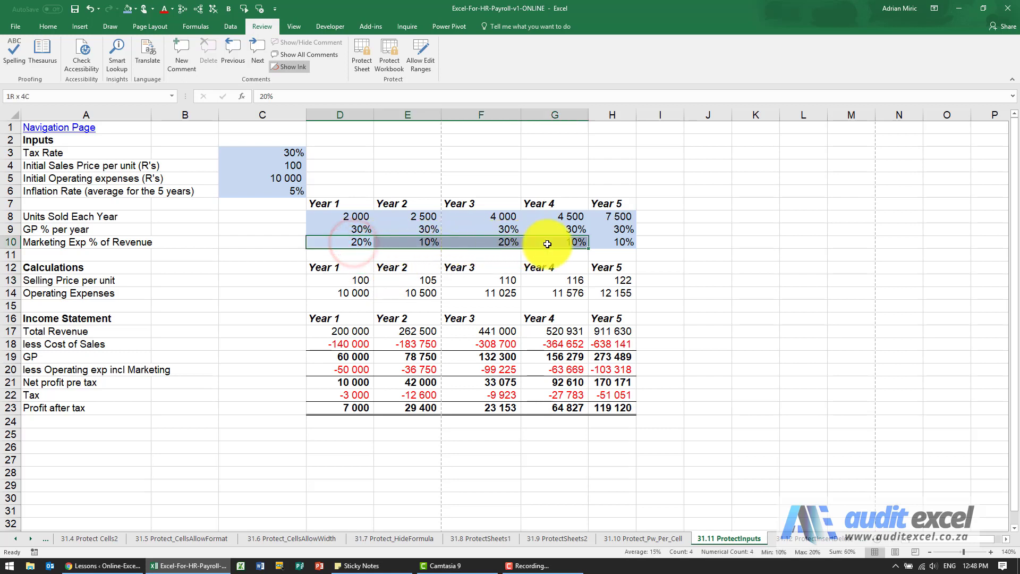
click(339, 241)
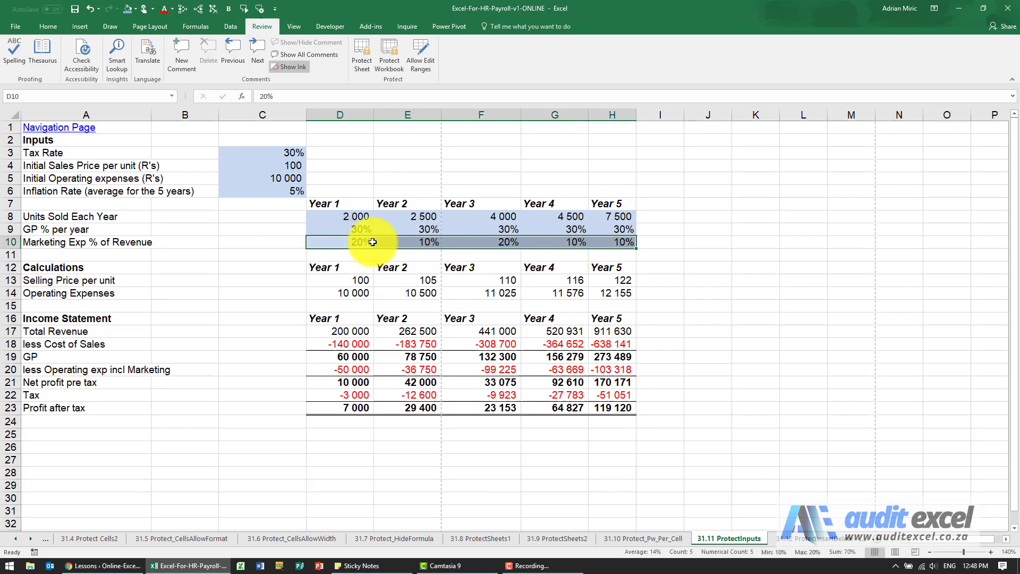
click(357, 241)
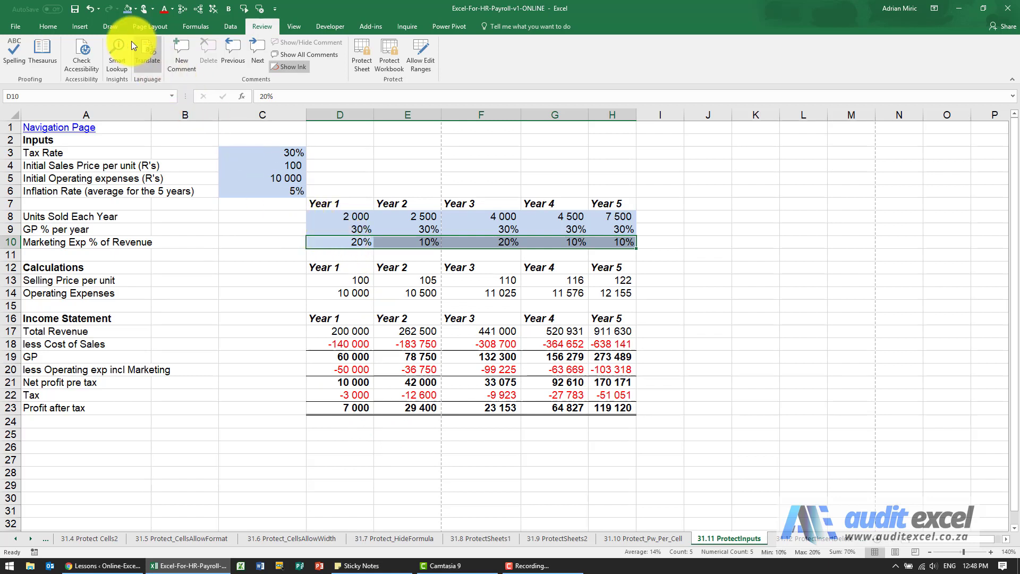
Step: Add a Data Validation rule on D10:H10 allowing only decimals greater than or equal to 10%
click(230, 26)
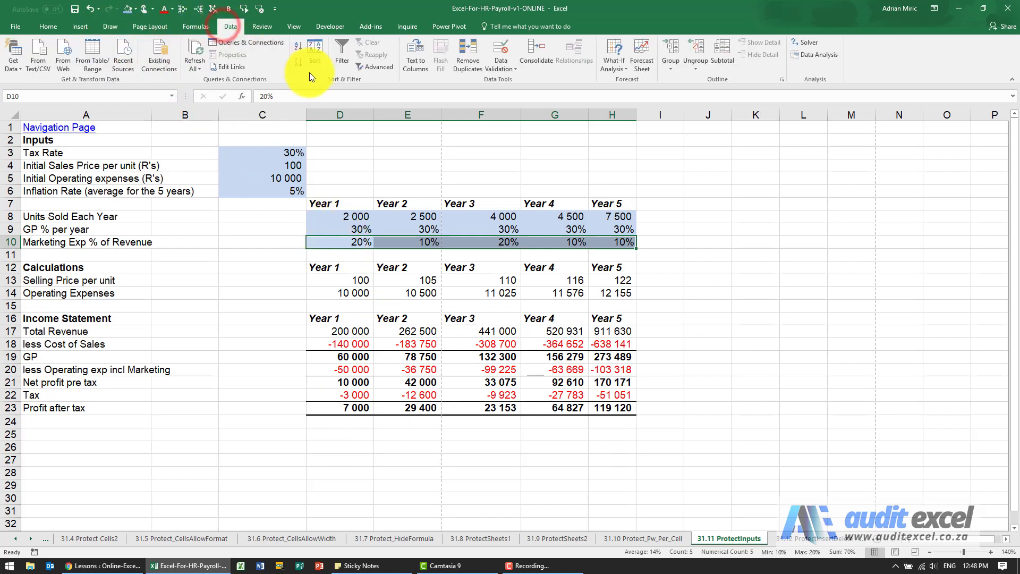
click(501, 55)
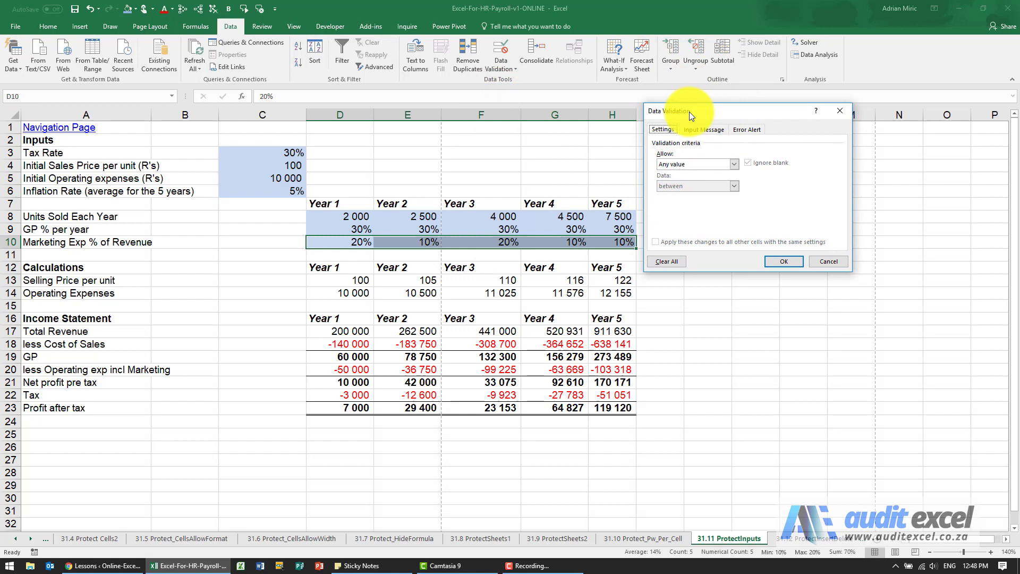
mouse_move(712, 164)
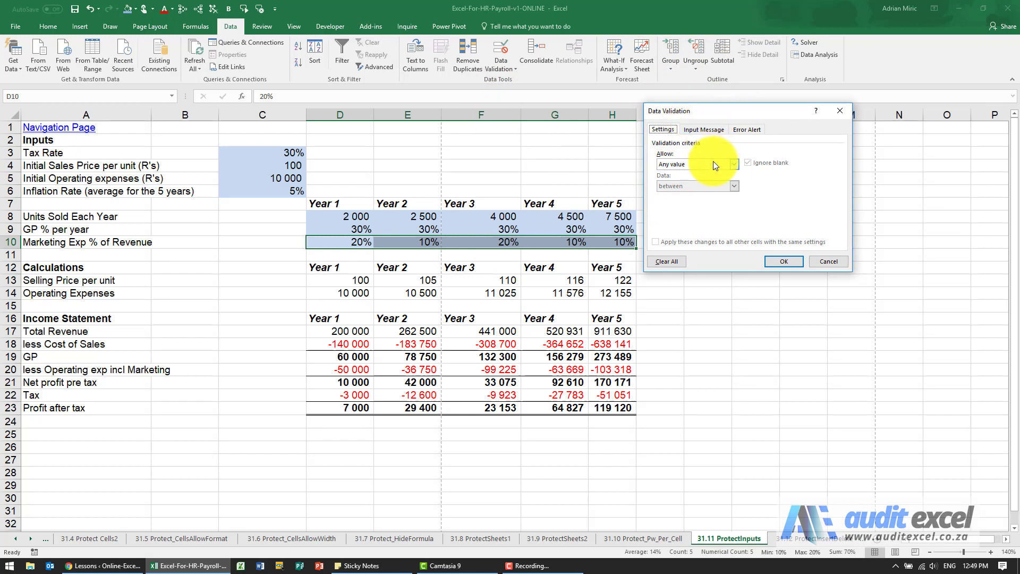
mouse_move(714, 178)
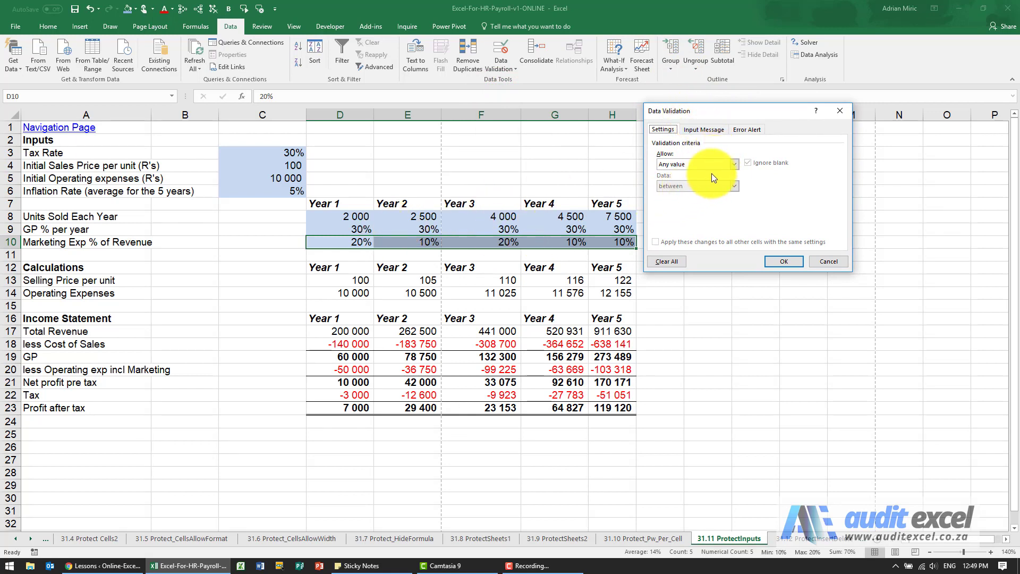
click(734, 164)
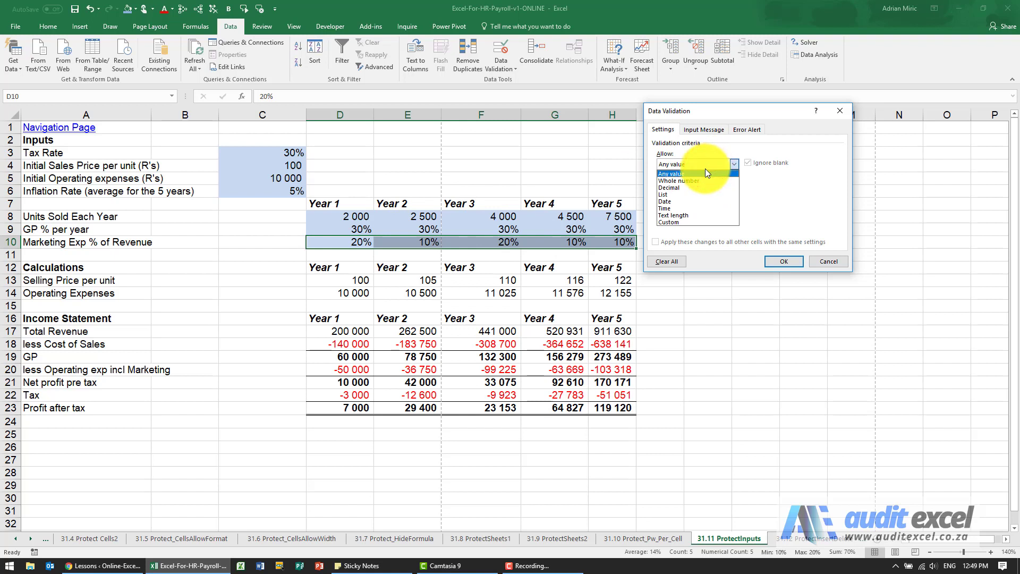
click(672, 189)
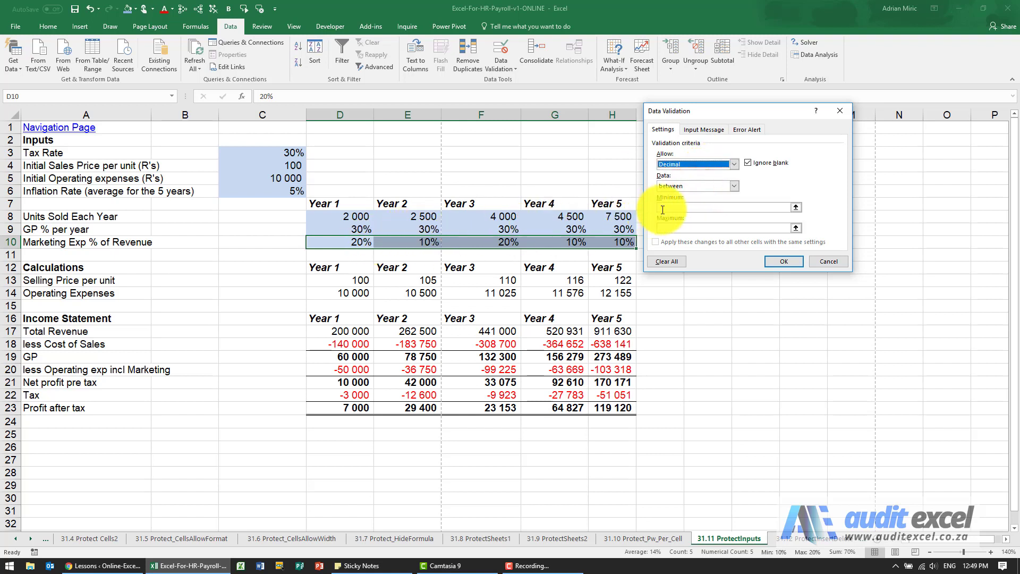
click(735, 186)
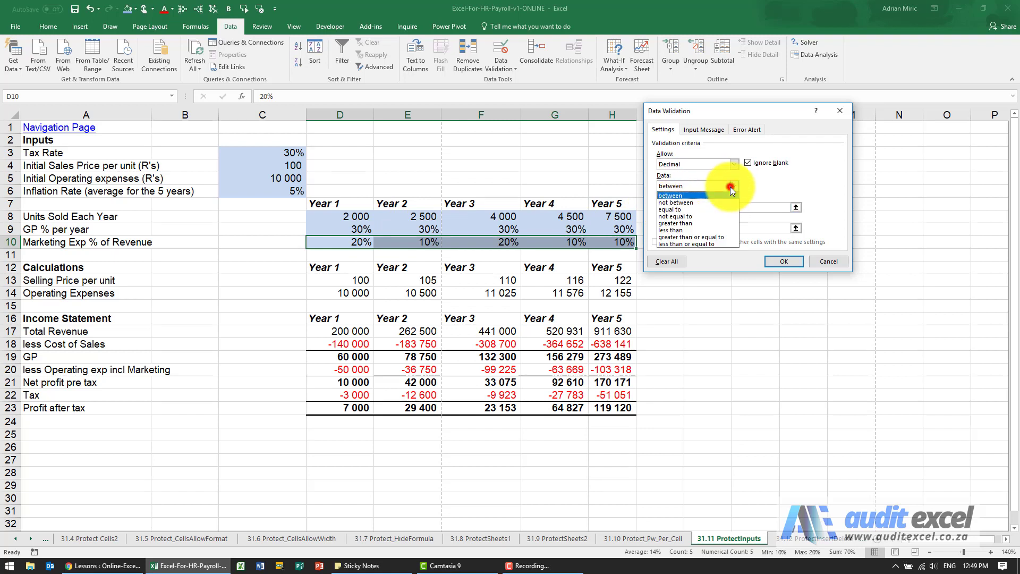
click(676, 237)
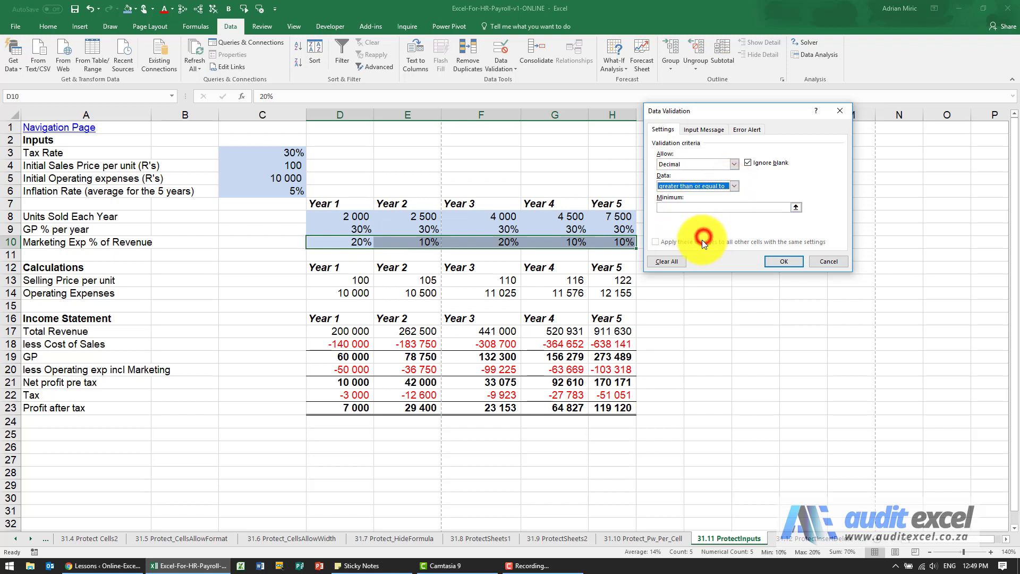
click(724, 207)
text(0)
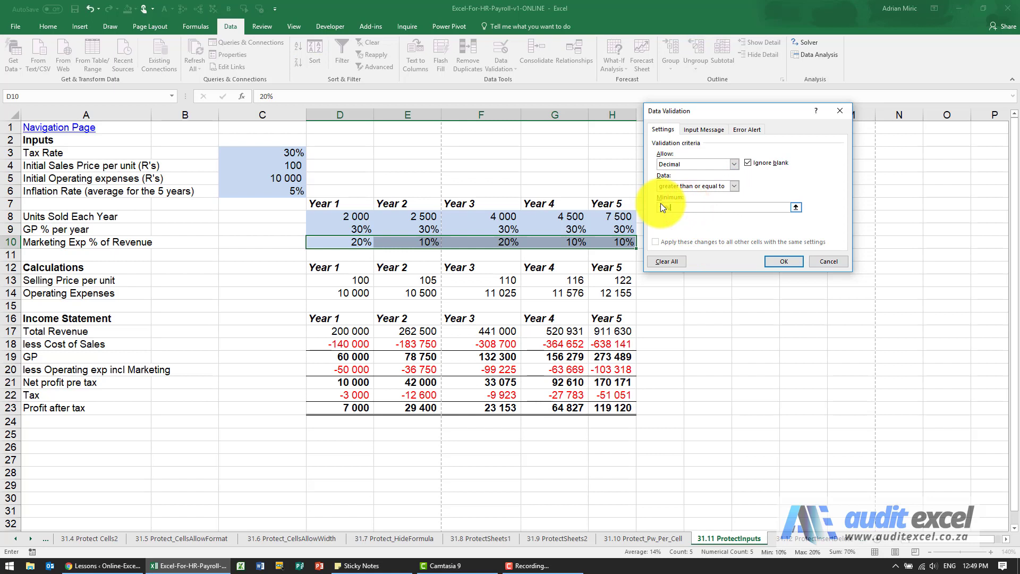
click(784, 262)
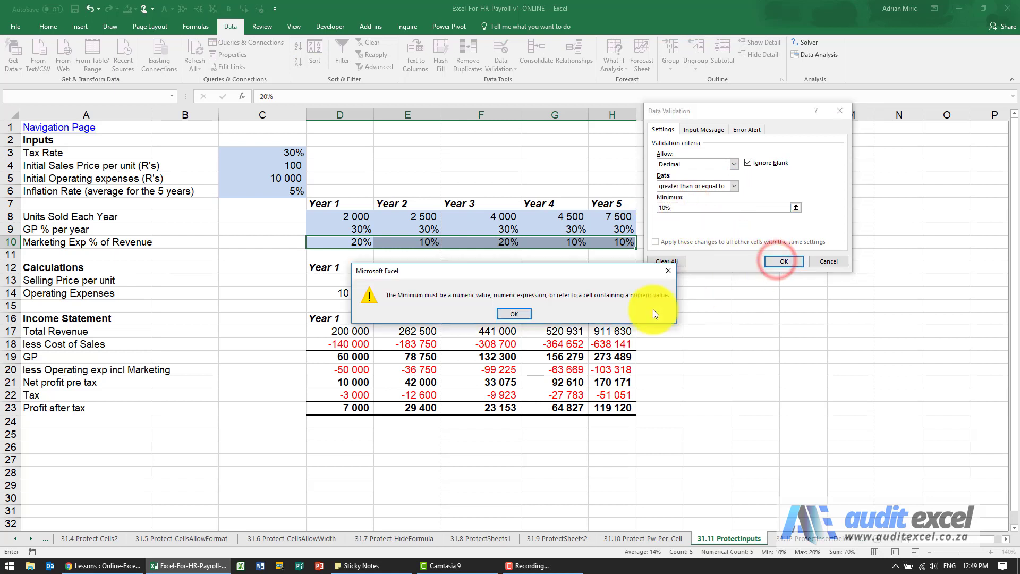
click(514, 314)
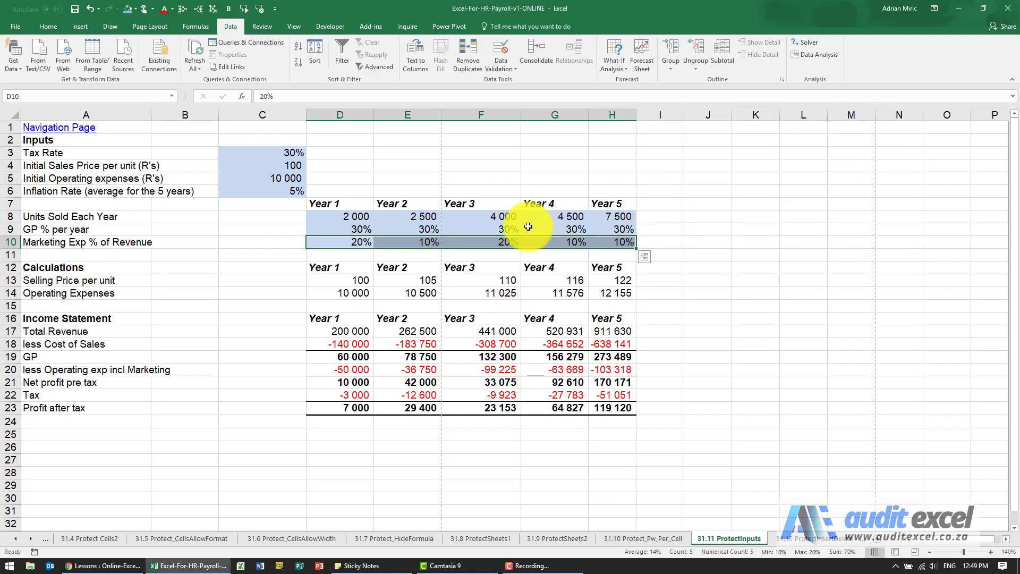
mouse_move(350, 151)
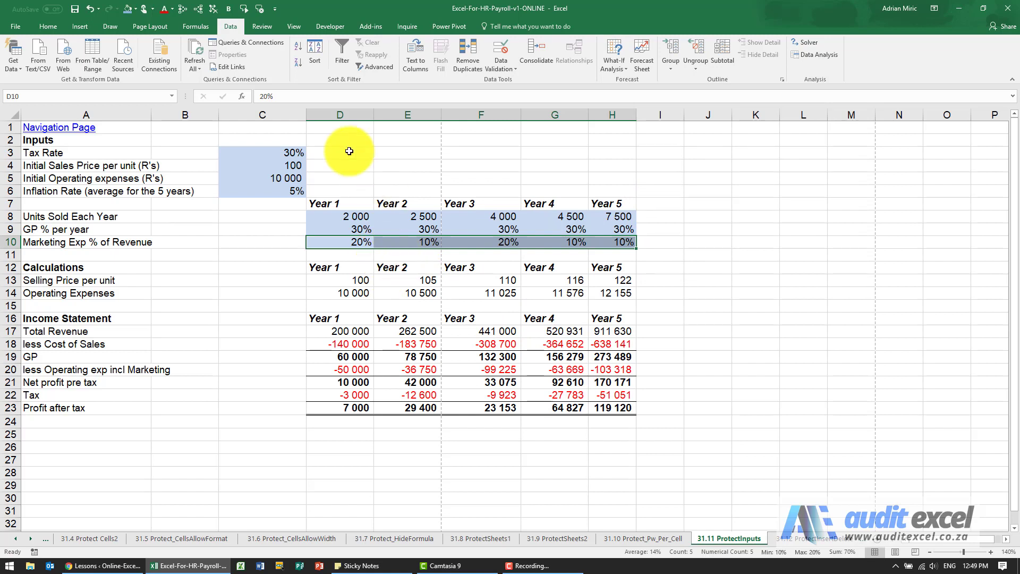
click(262, 25)
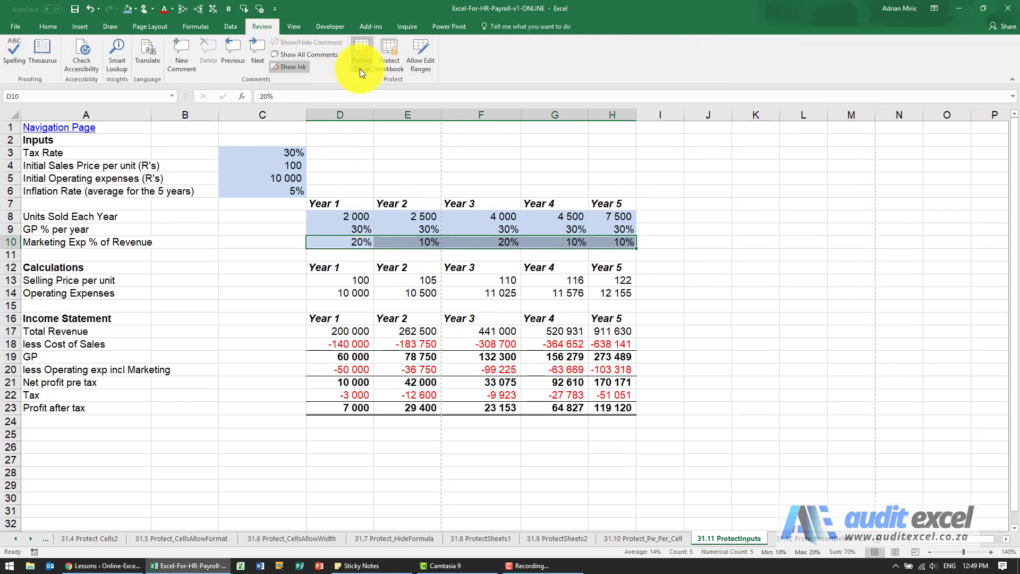
mouse_move(383, 251)
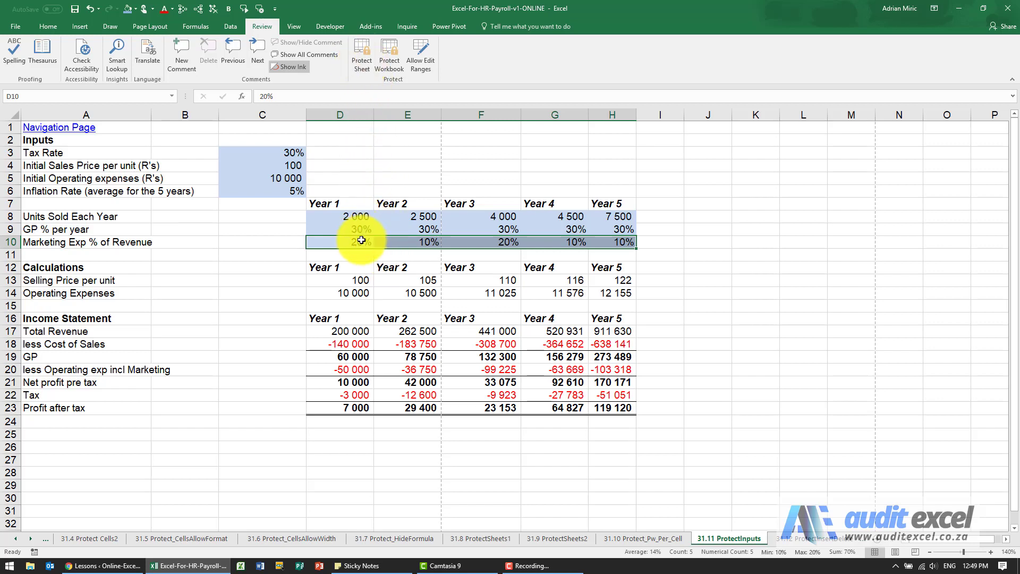
text(8%)
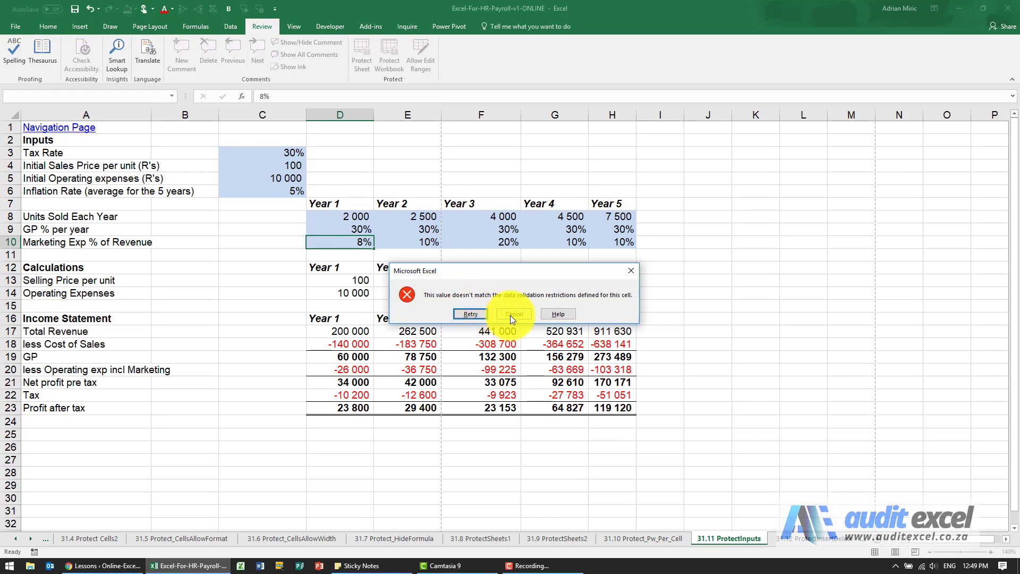
click(514, 315)
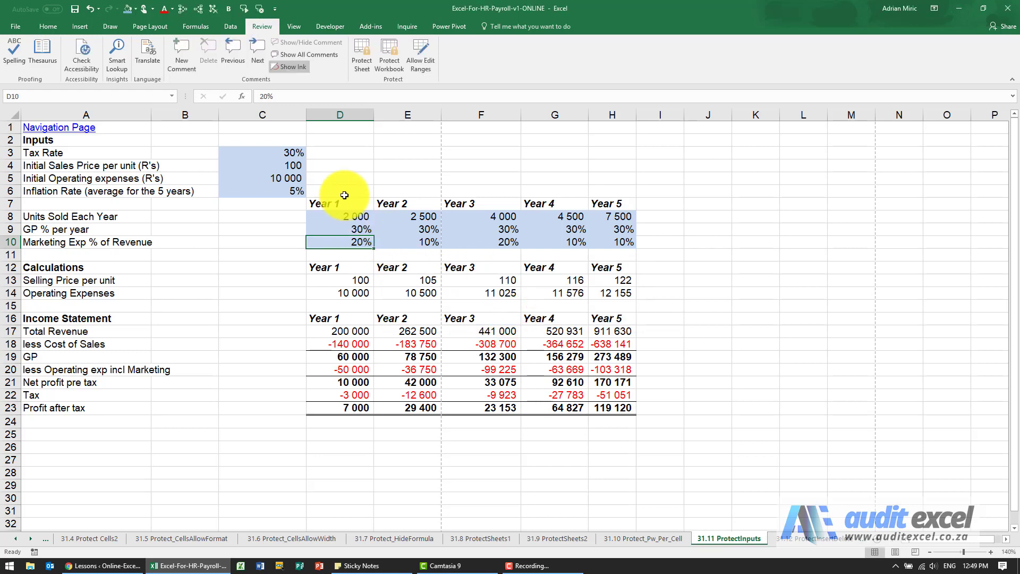
click(230, 26)
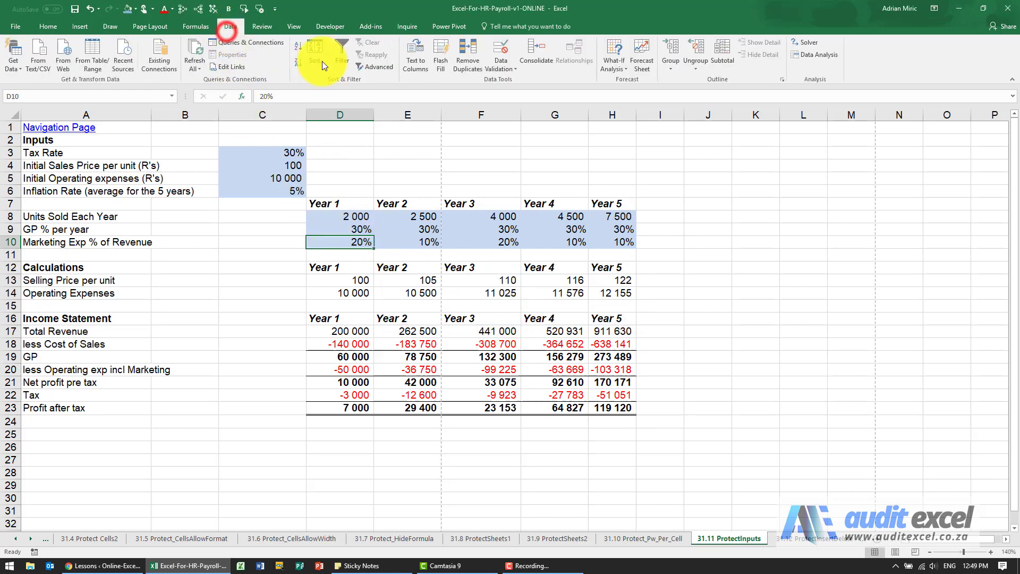
mouse_move(499, 54)
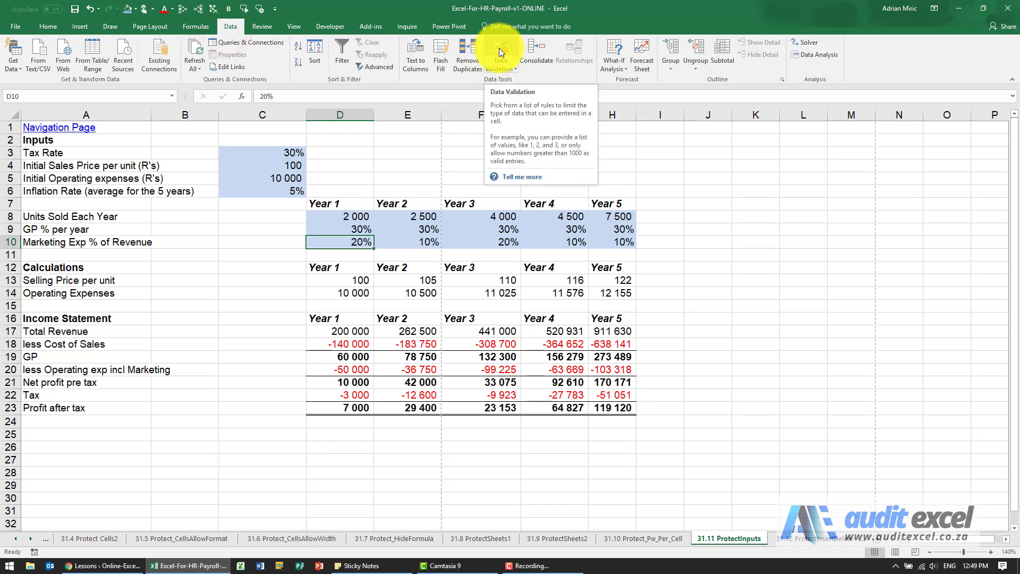
Step: Protect the worksheet with the default permissions
click(263, 26)
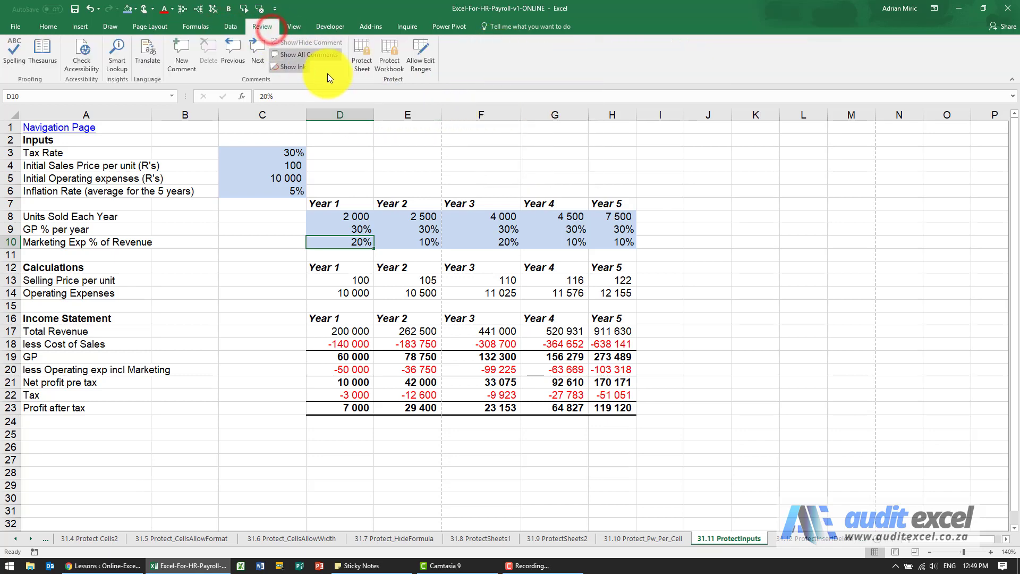
click(361, 54)
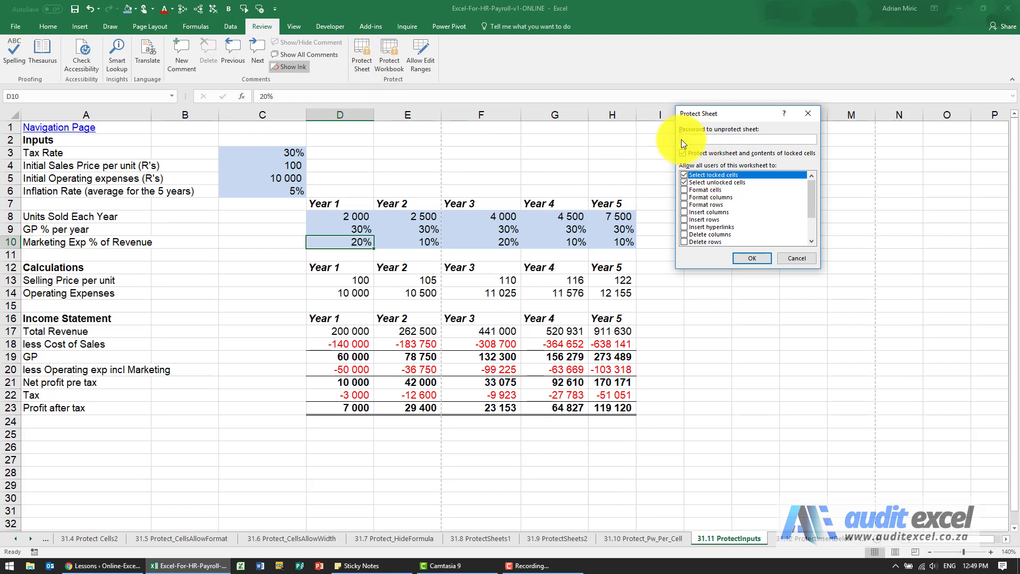
click(751, 257)
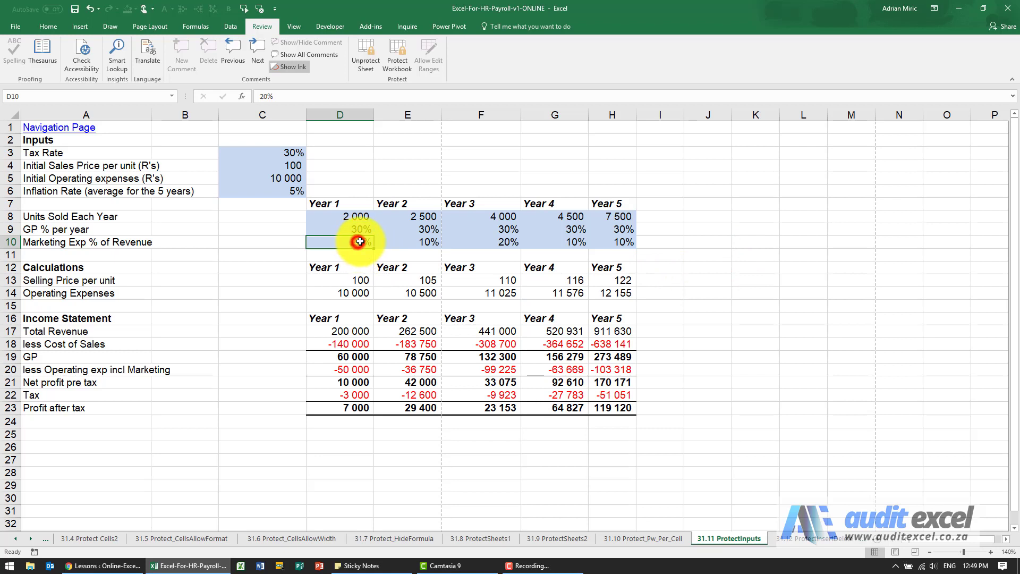
Step: Enter 15% as Year 1 Marketing Exp % in D10, then try 8% to trigger the validation error
text(15%)
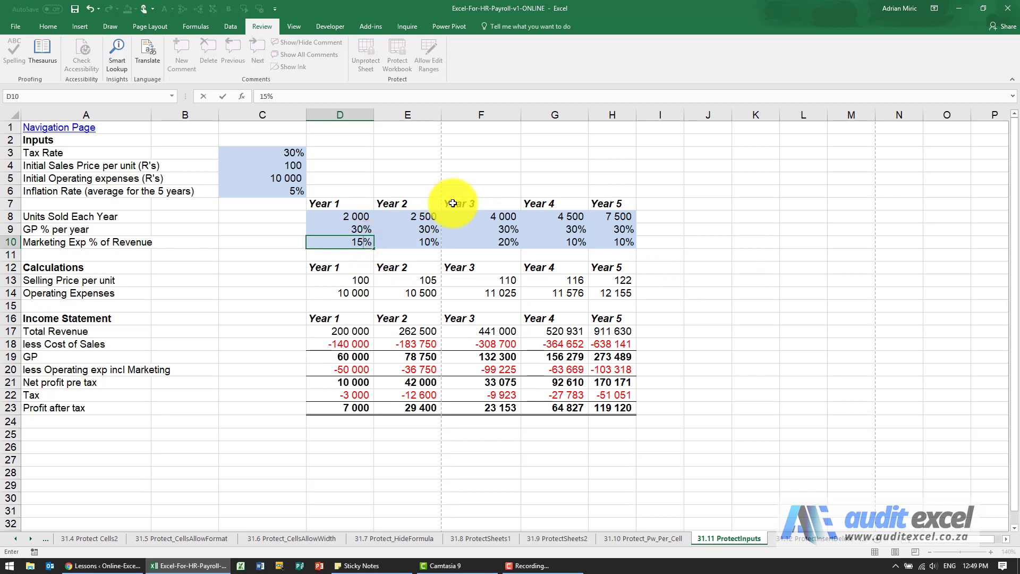
key(Return)
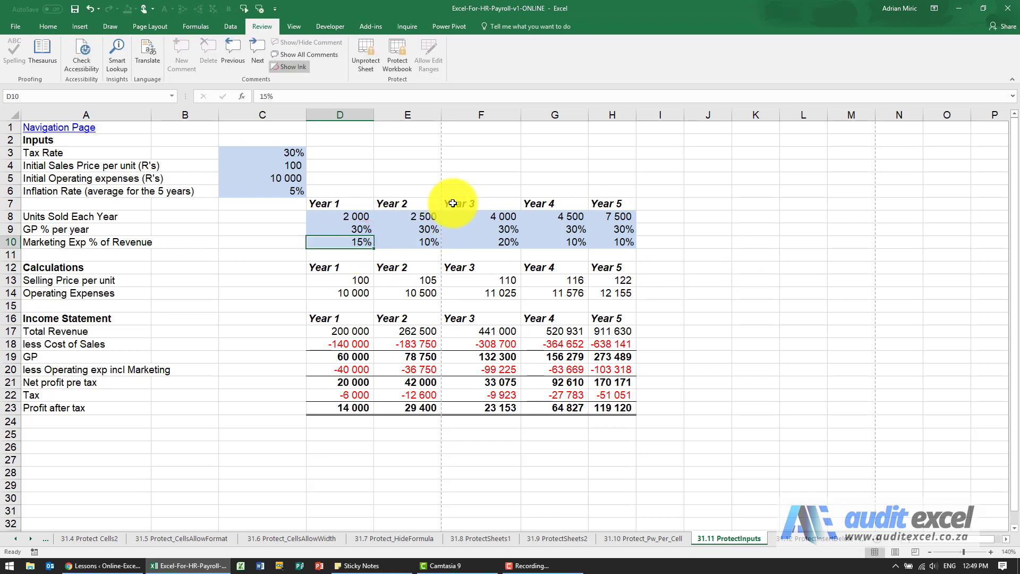
text(8%)
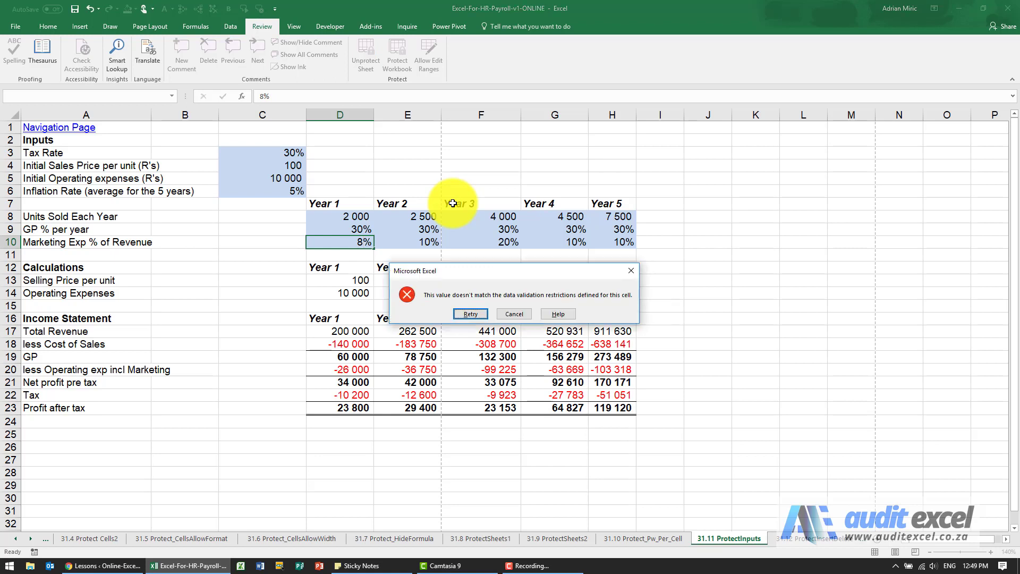
mouse_move(512, 313)
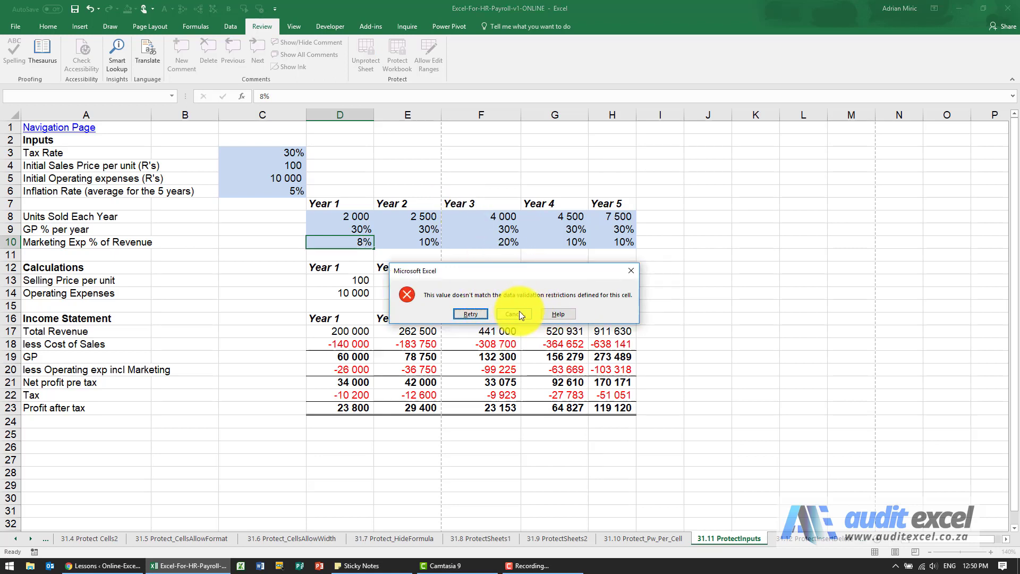
Step: Cancel the rejected 8% entry so D10 stays at 15%, then unprotect the sheet
click(514, 313)
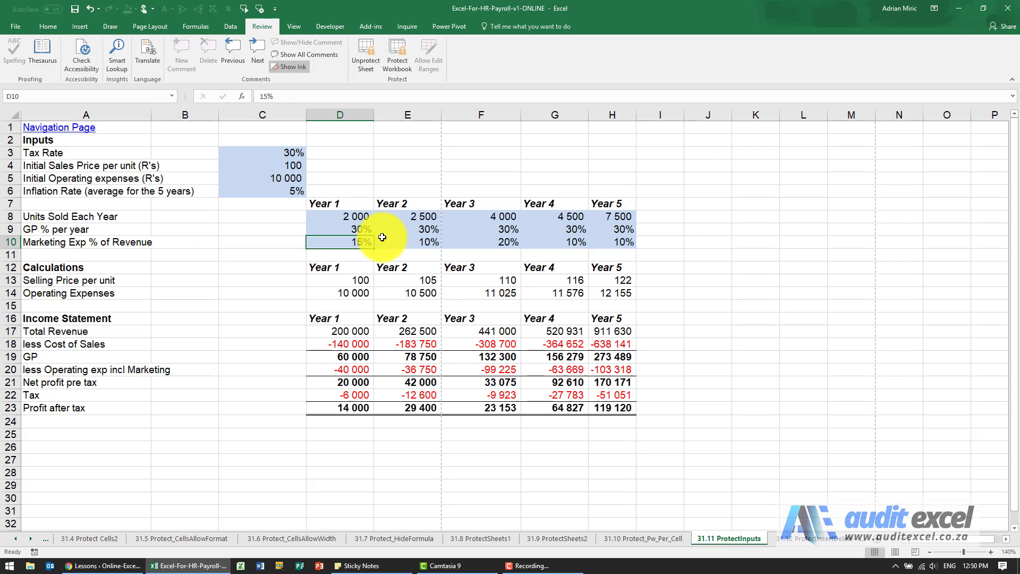
mouse_move(364, 58)
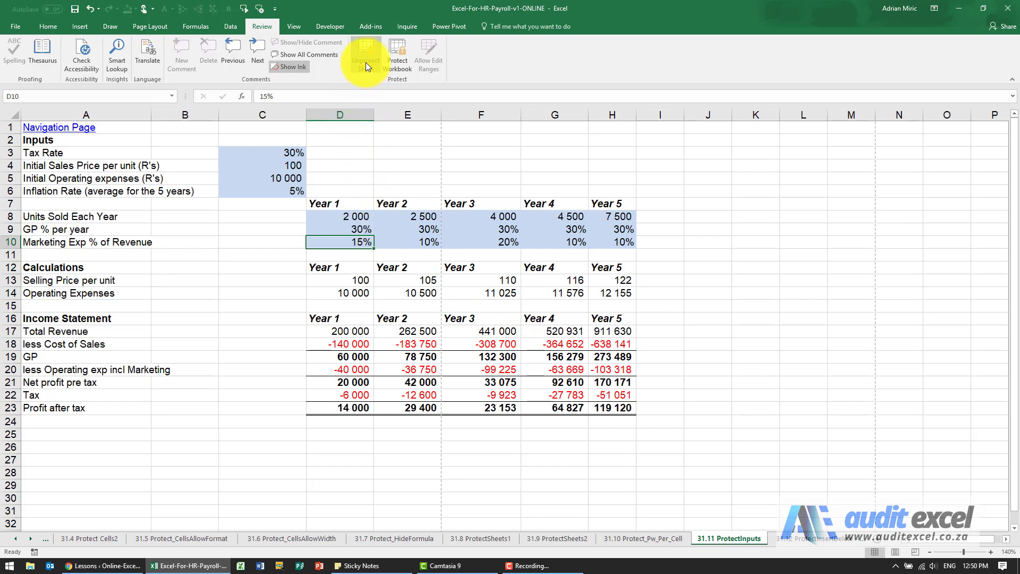
mouse_move(366, 54)
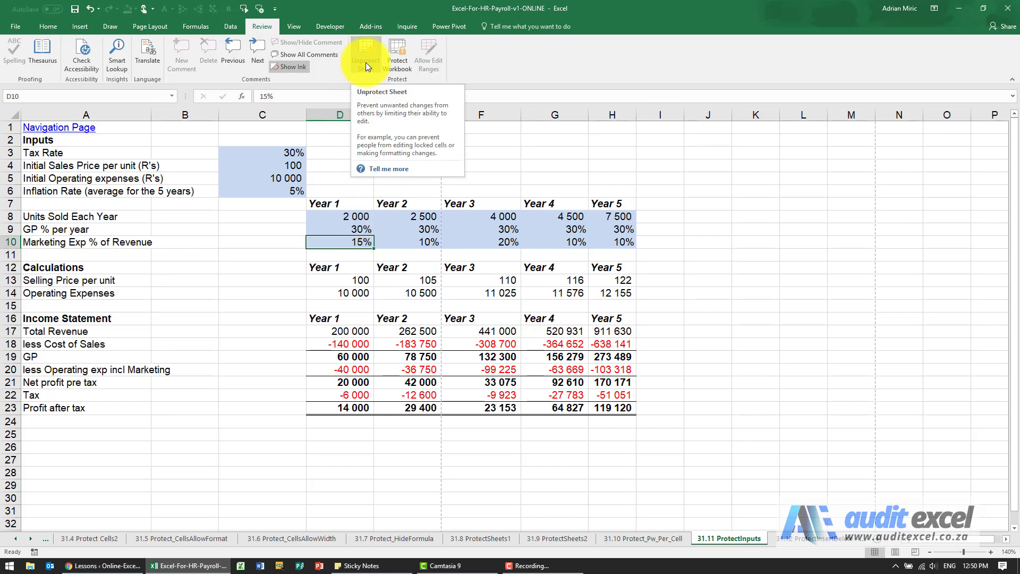
click(361, 54)
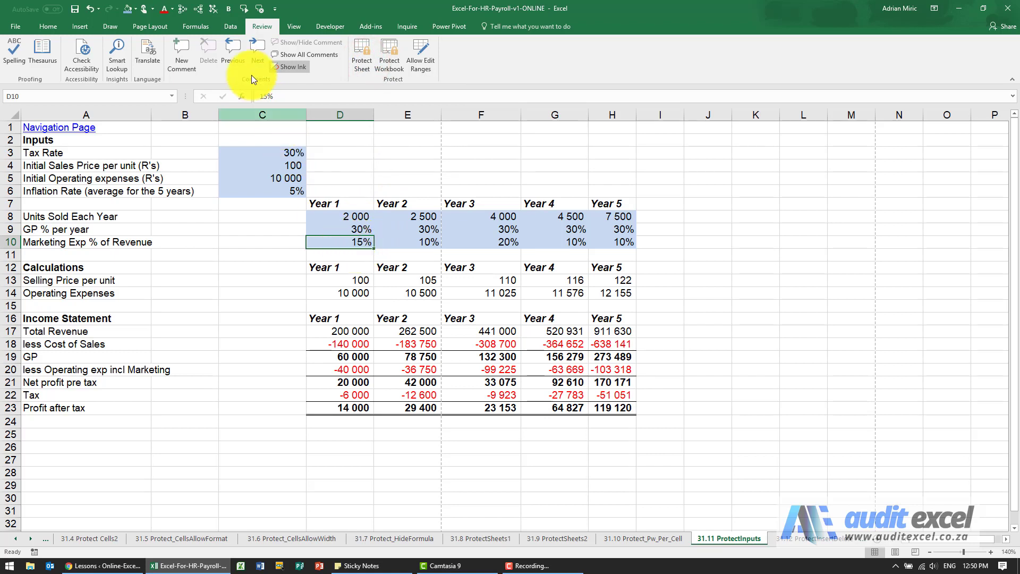
click(231, 25)
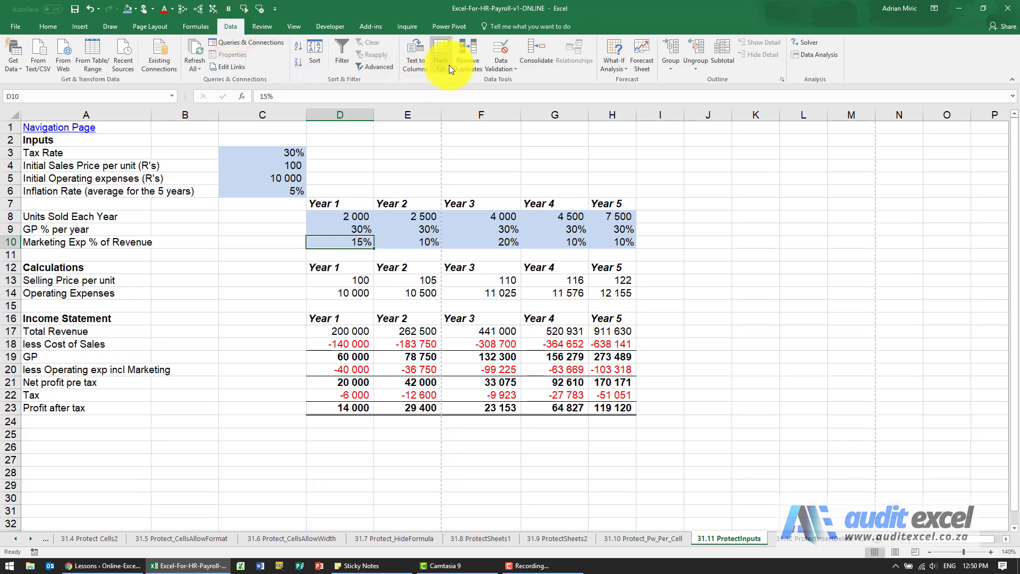
click(500, 54)
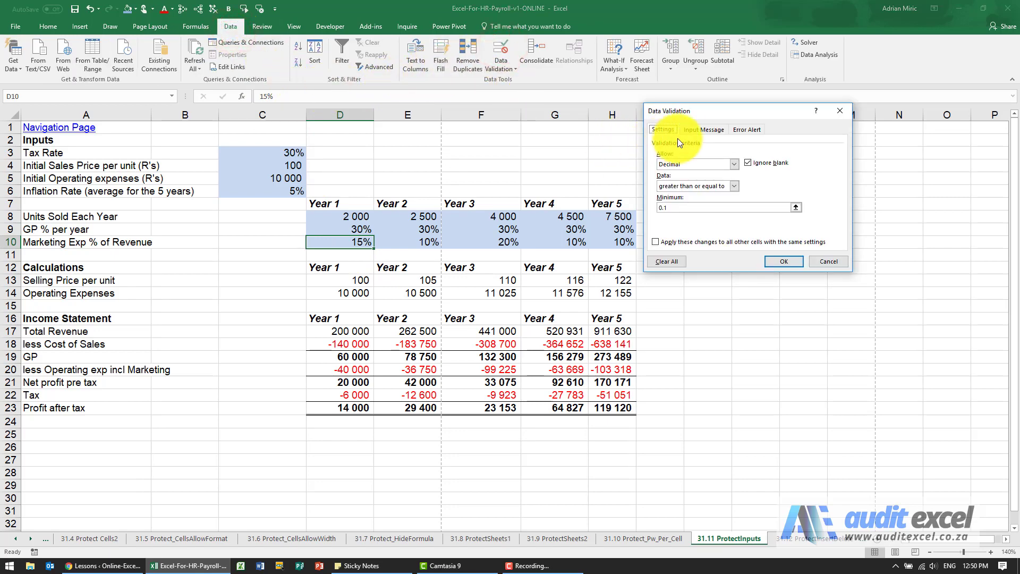
click(704, 129)
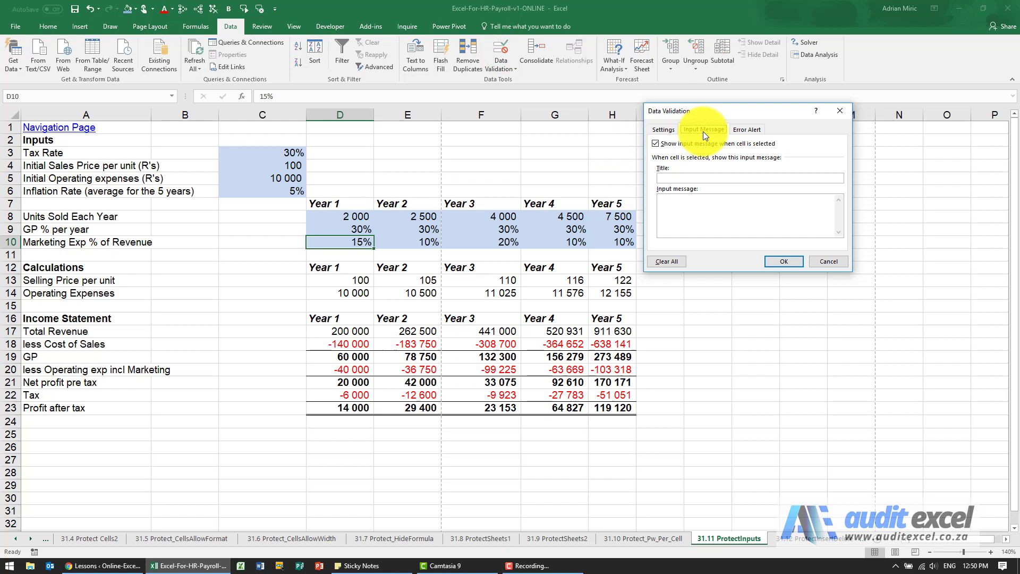
click(662, 129)
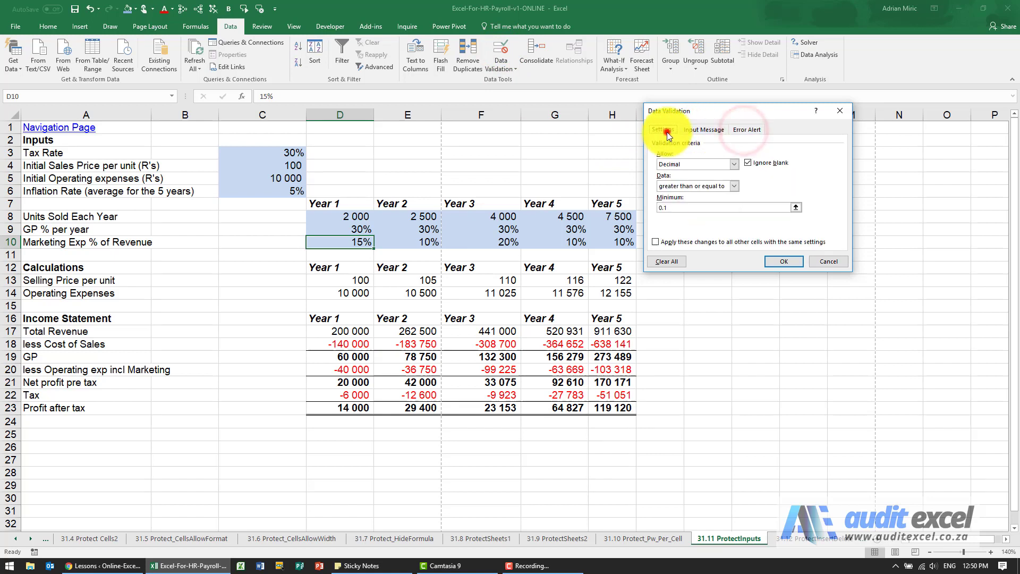
click(828, 262)
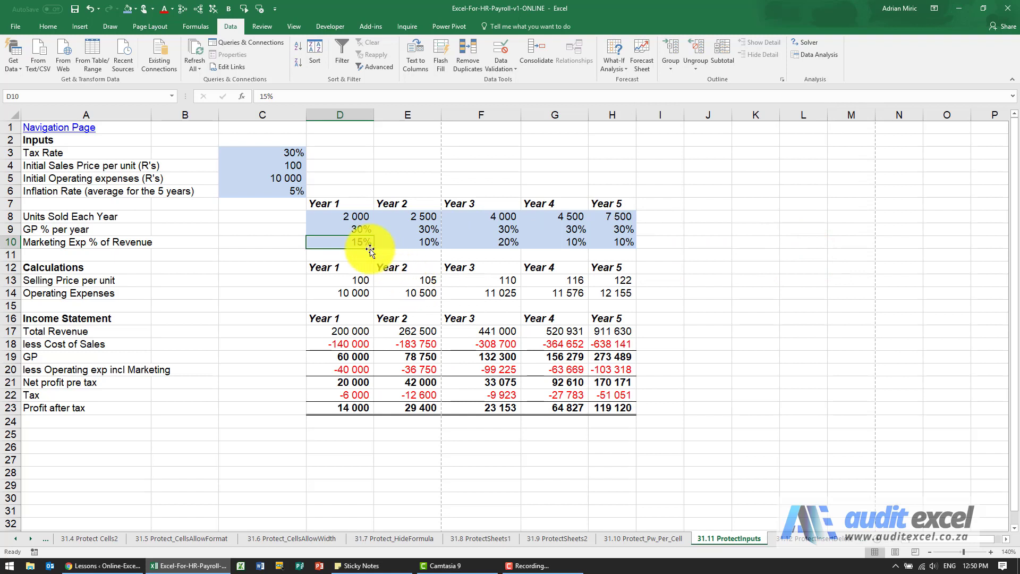
click(261, 152)
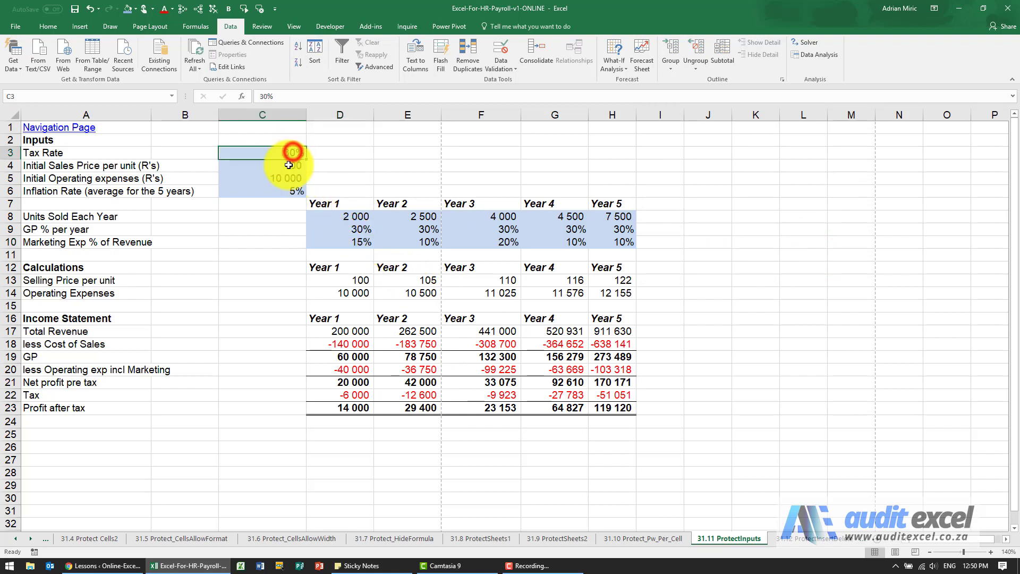
click(262, 178)
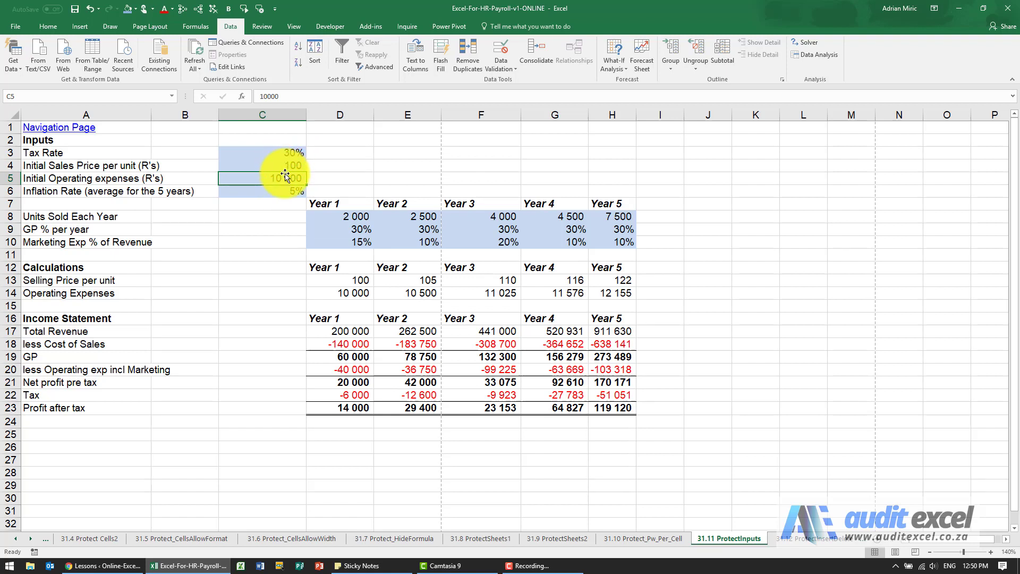
mouse_move(341, 216)
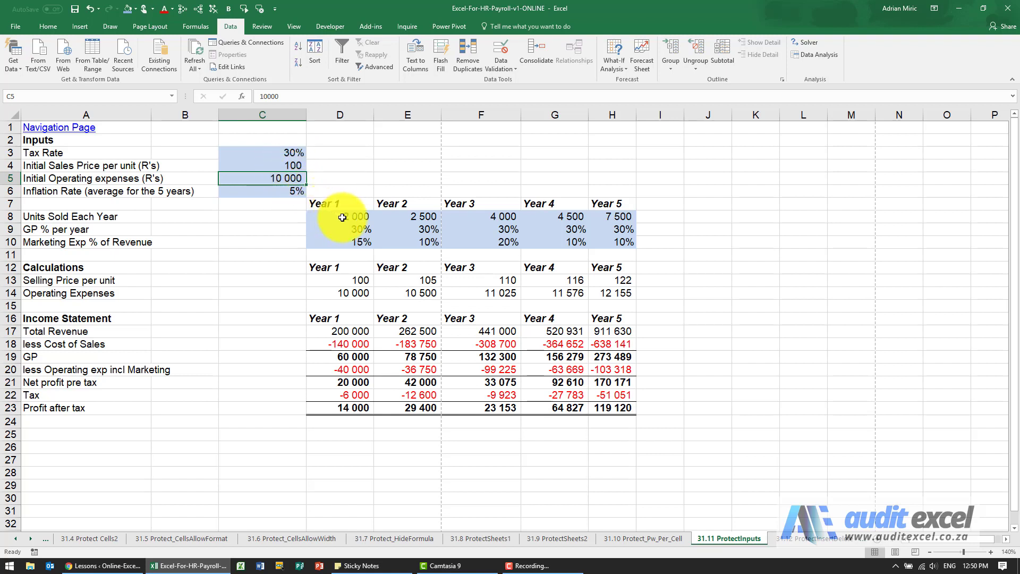
click(340, 216)
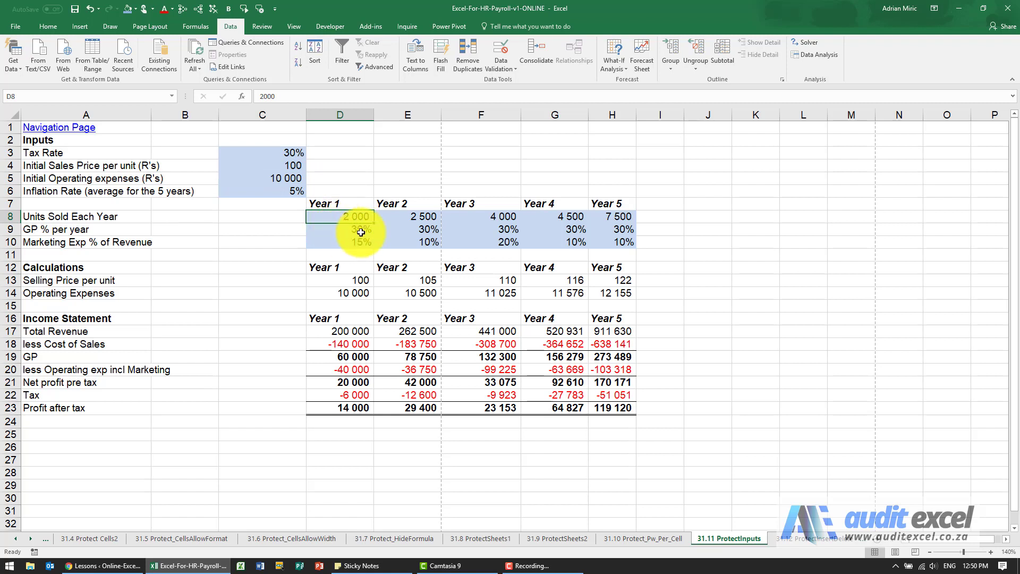
mouse_move(299, 163)
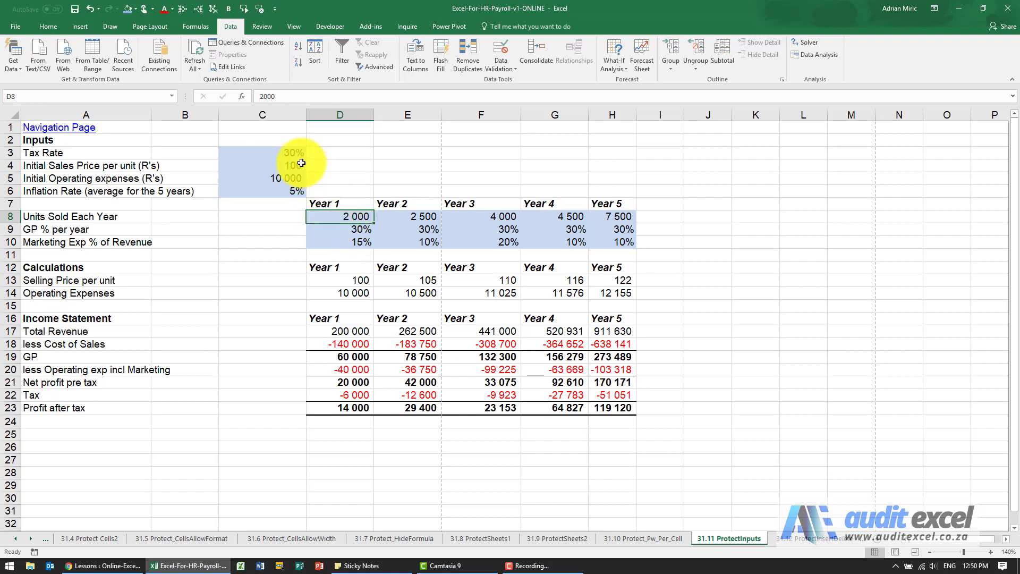
mouse_move(337, 241)
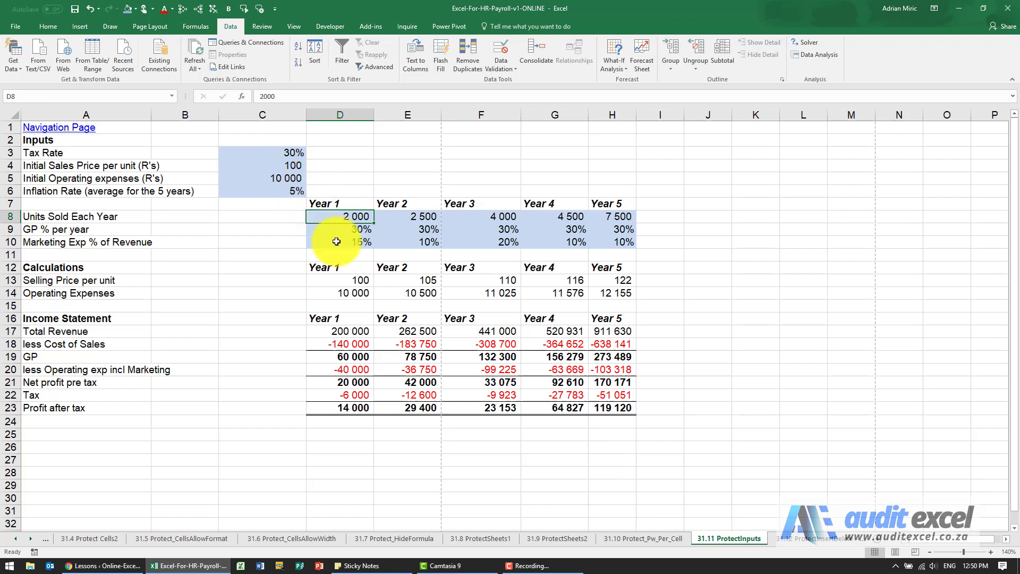
click(338, 242)
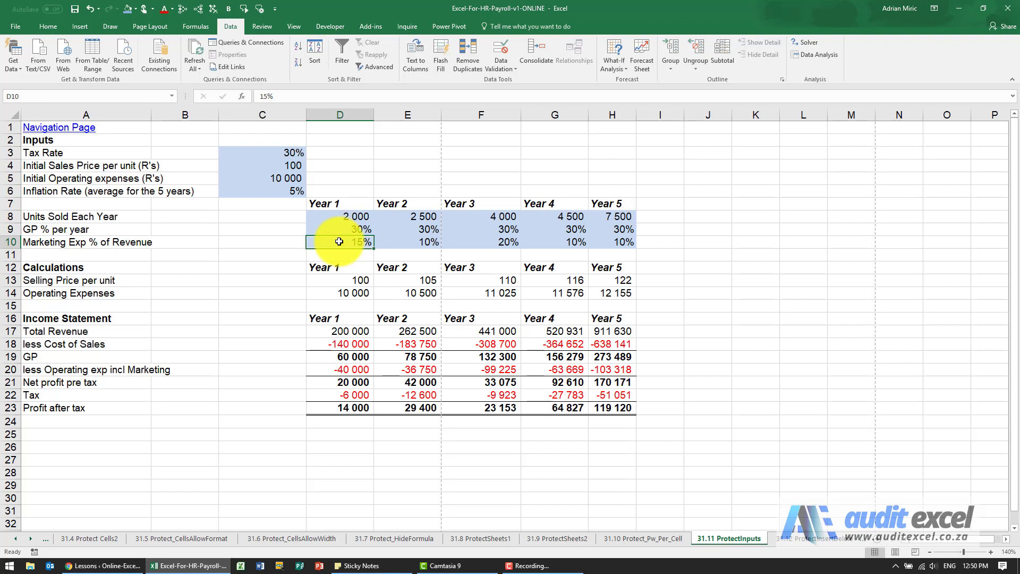
mouse_move(497, 357)
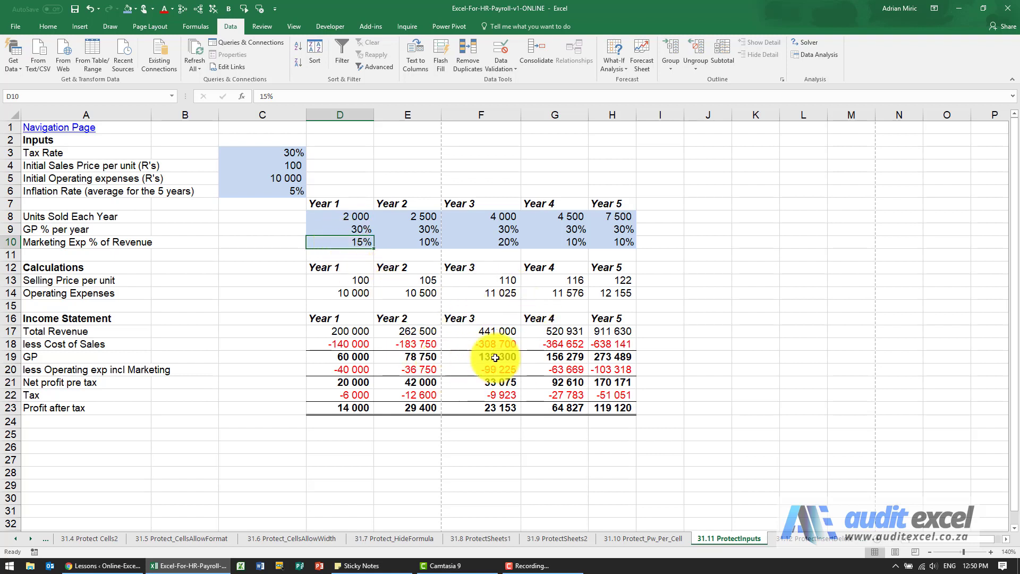
mouse_move(430, 334)
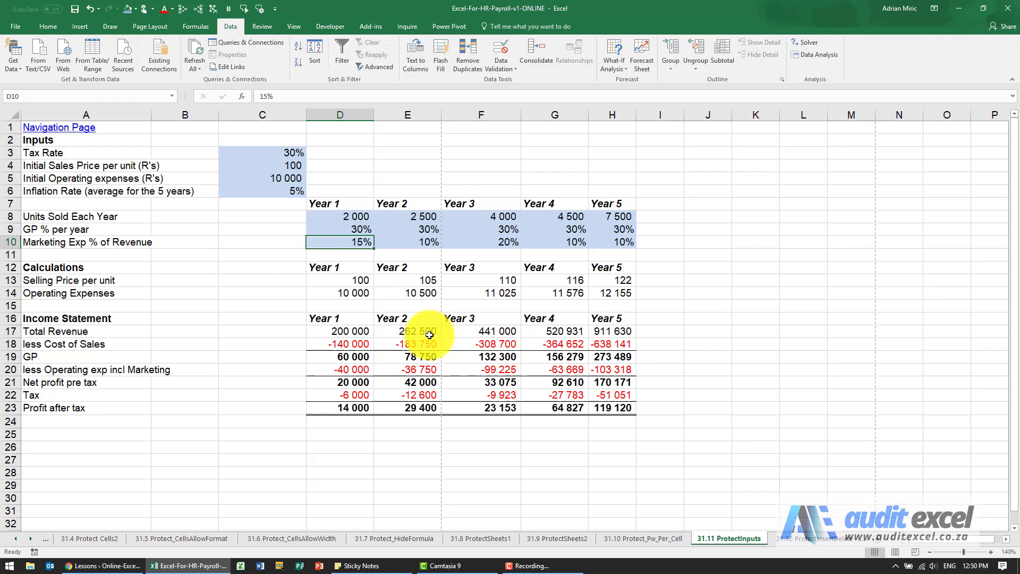